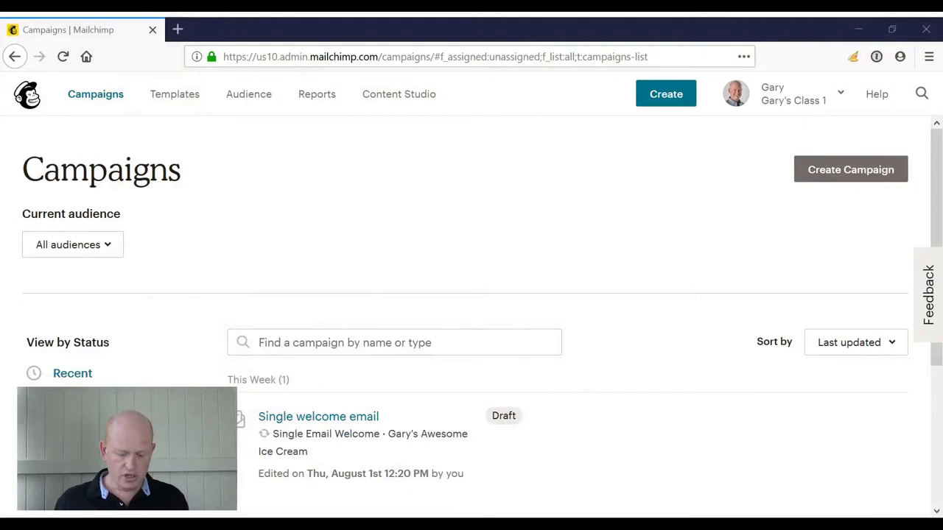
mouse_move(504, 258)
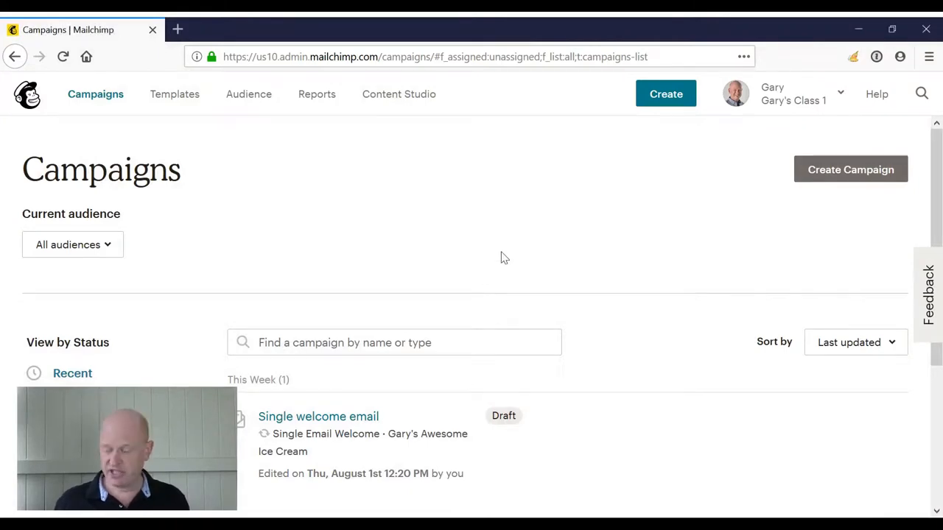
mouse_move(816, 174)
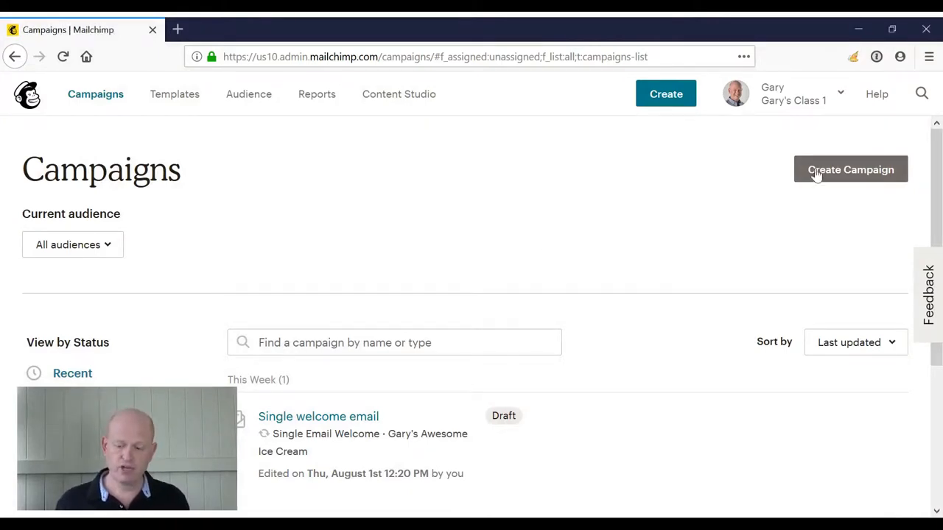
Start a new campaign and browse the campaign type options
left_click(851, 169)
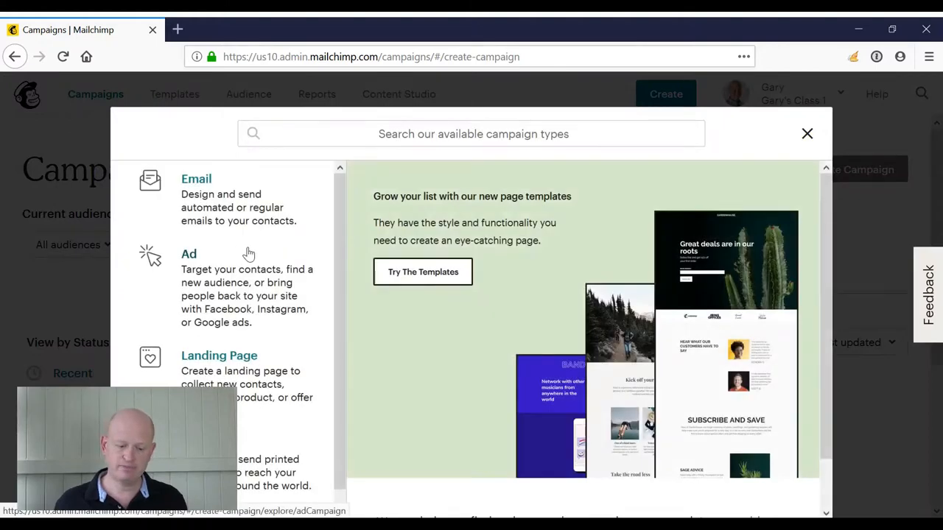
mouse_move(237, 206)
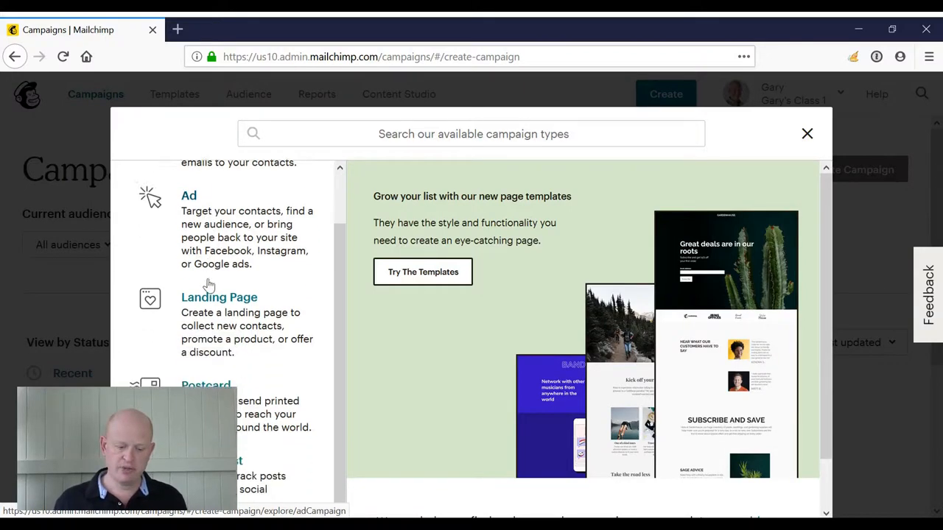
scroll("down", 3)
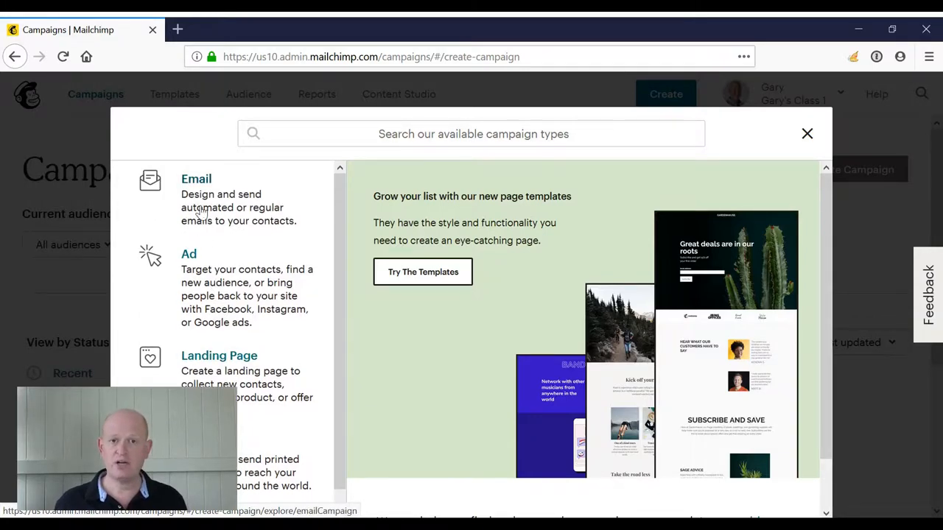
Create an automated Welcome new subscribers onboarding series for the Gary's Awesome Ice Cream audience and begin building it
left_click(196, 180)
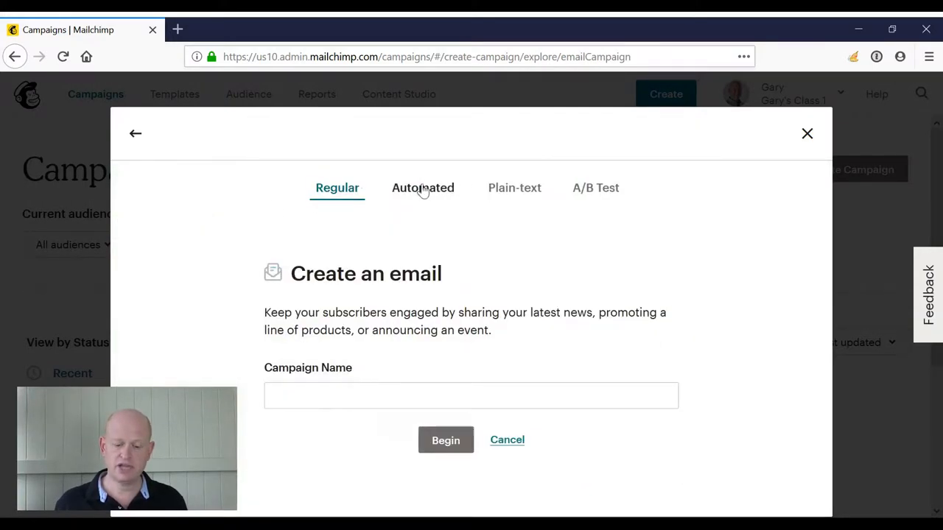
left_click(421, 189)
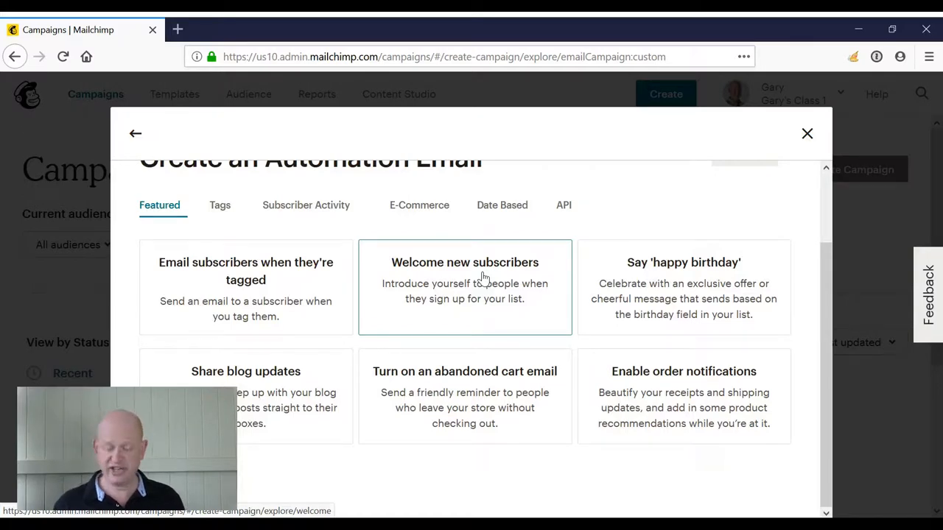
left_click(464, 287)
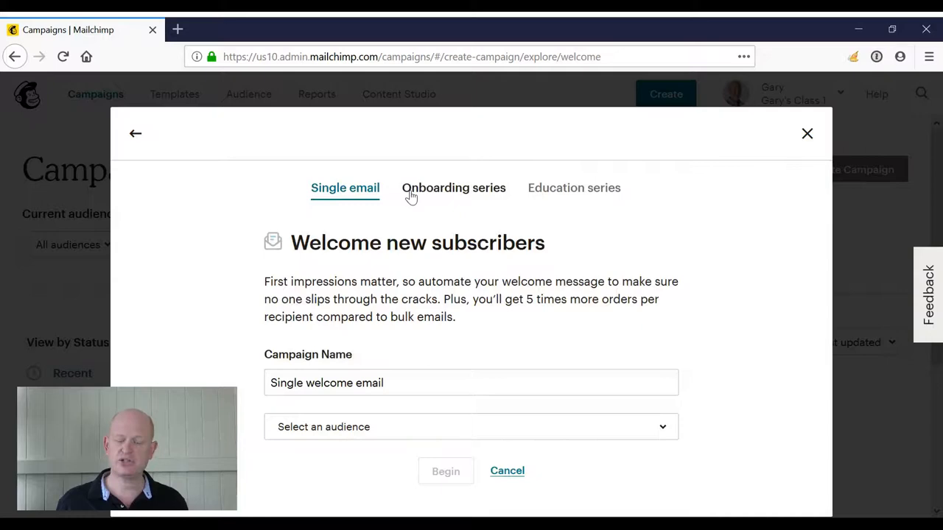
left_click(454, 188)
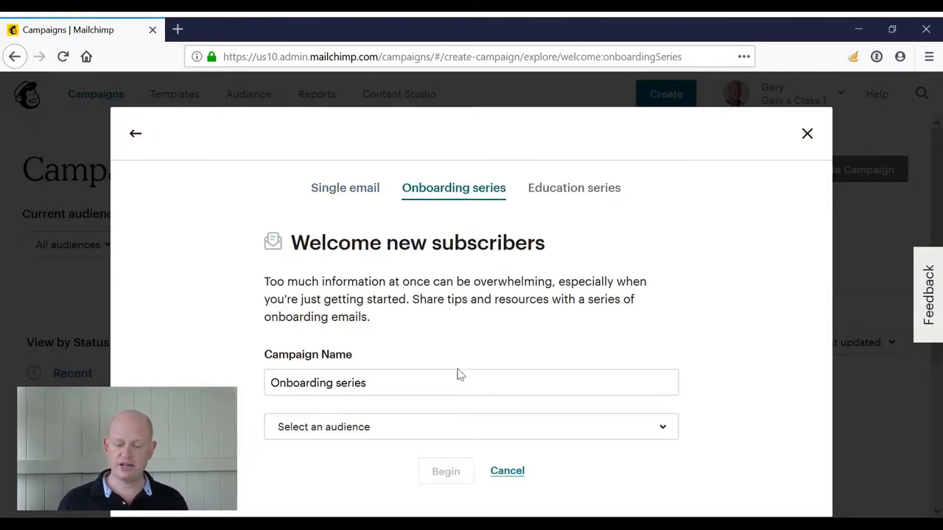
left_click(458, 383)
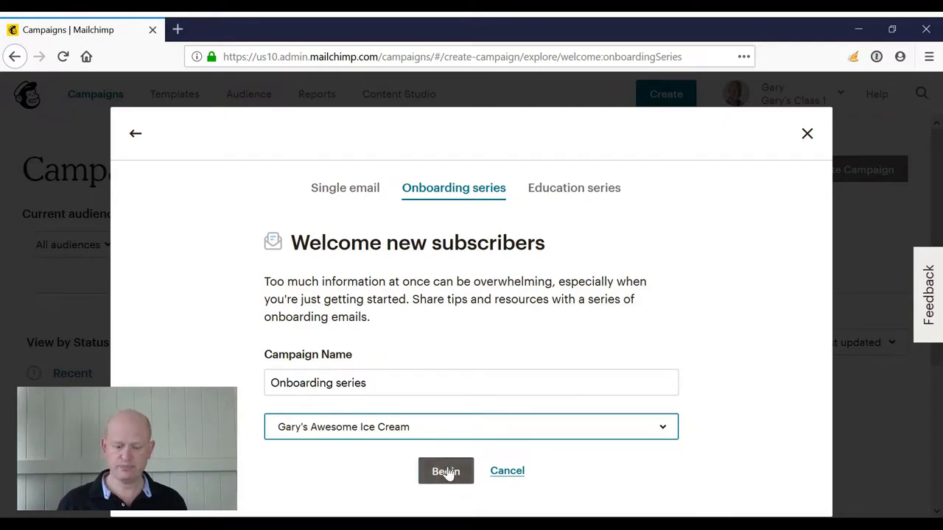
left_click(445, 471)
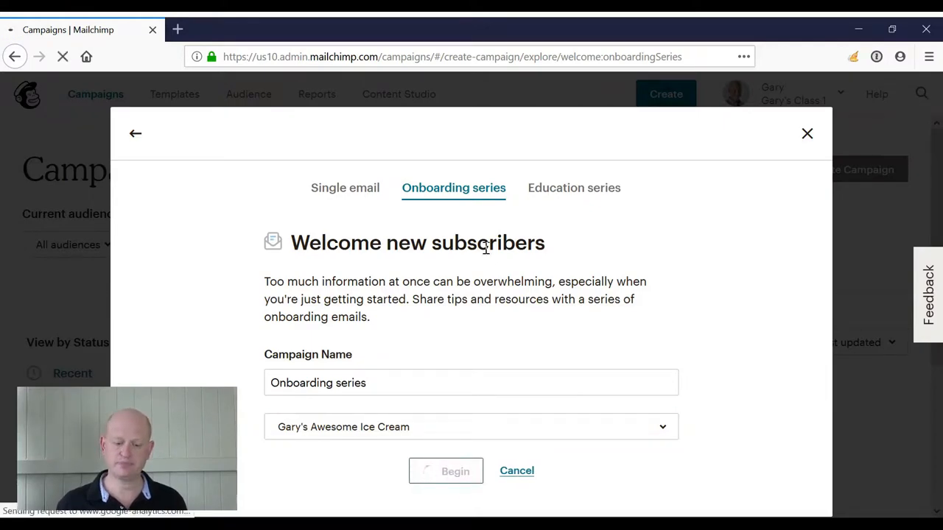
Review the series in the builder: welcome email followed by Feature Description emails a day apart
left_click(445, 472)
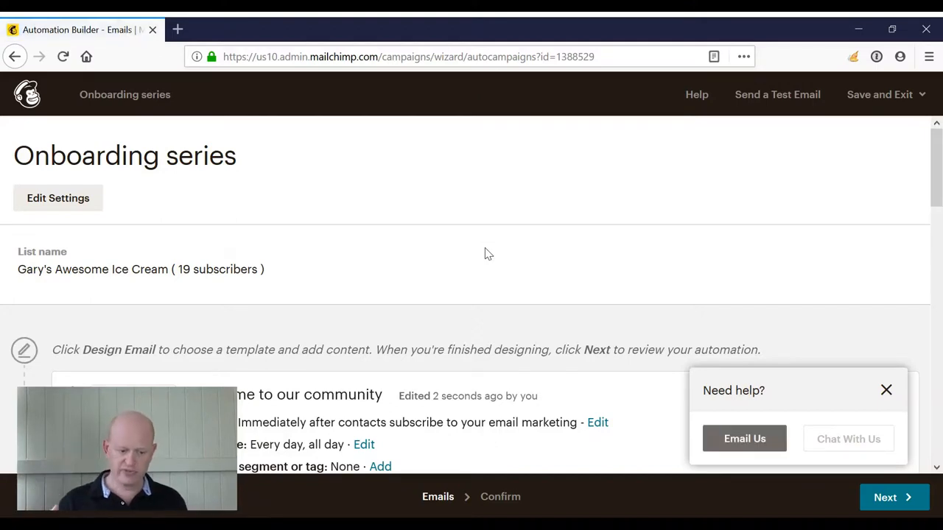
scroll("down", 3)
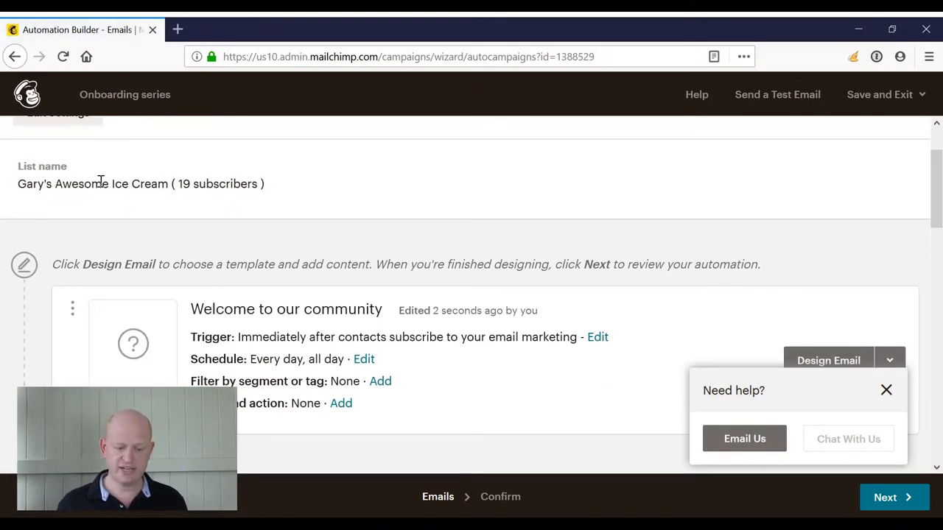
scroll("down", 3)
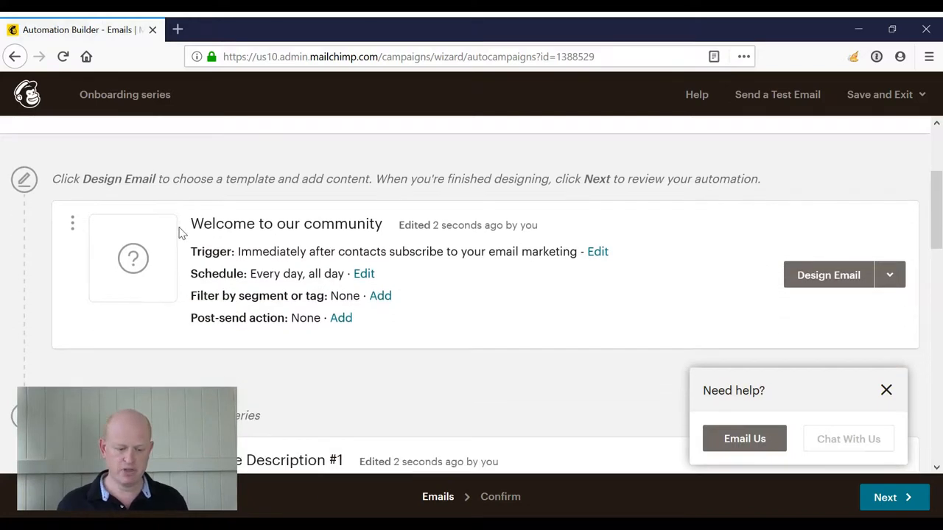
left_click(887, 389)
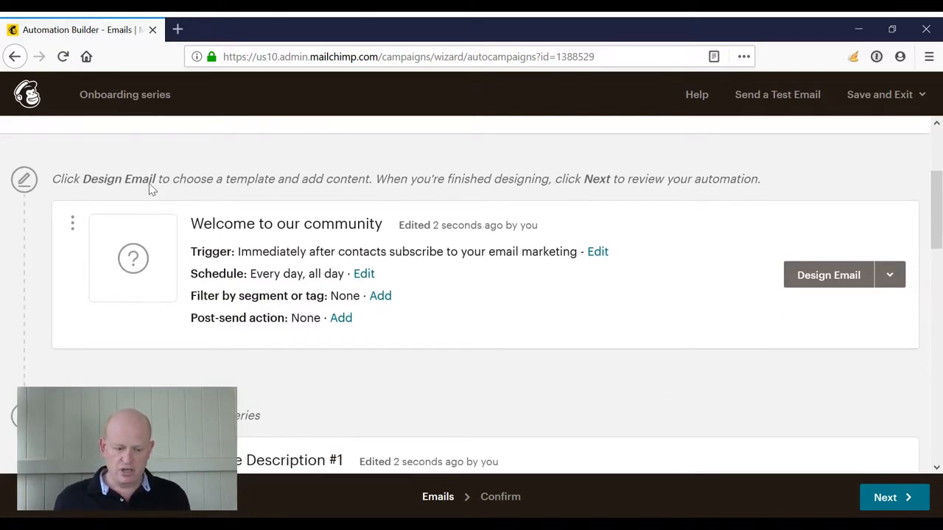
mouse_move(242, 213)
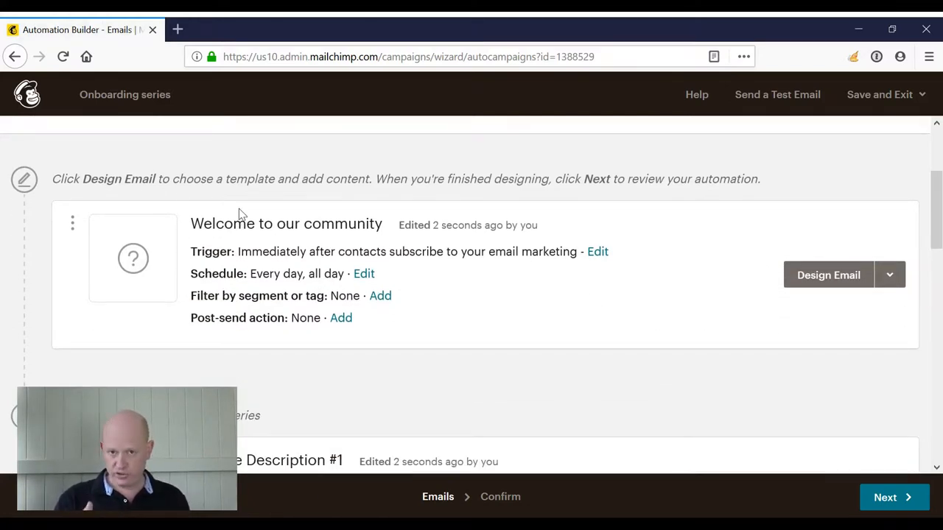
mouse_move(282, 262)
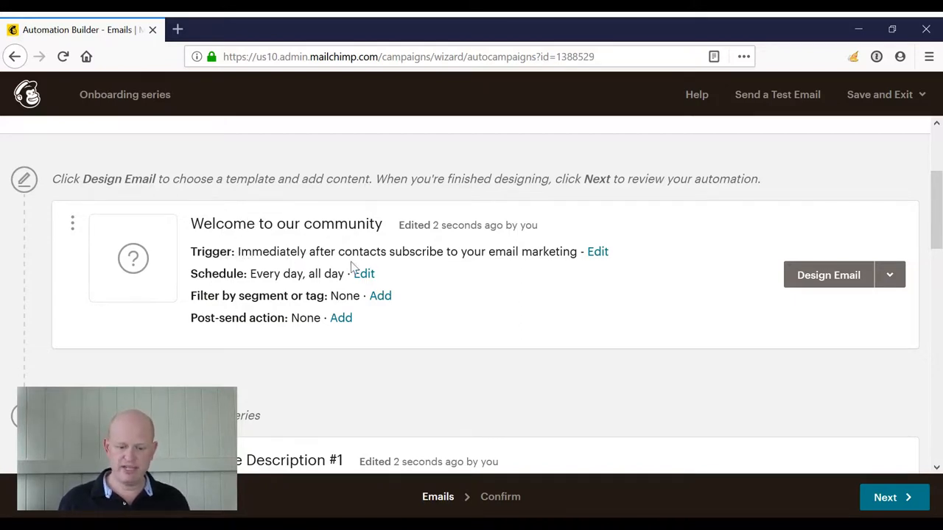
mouse_move(470, 257)
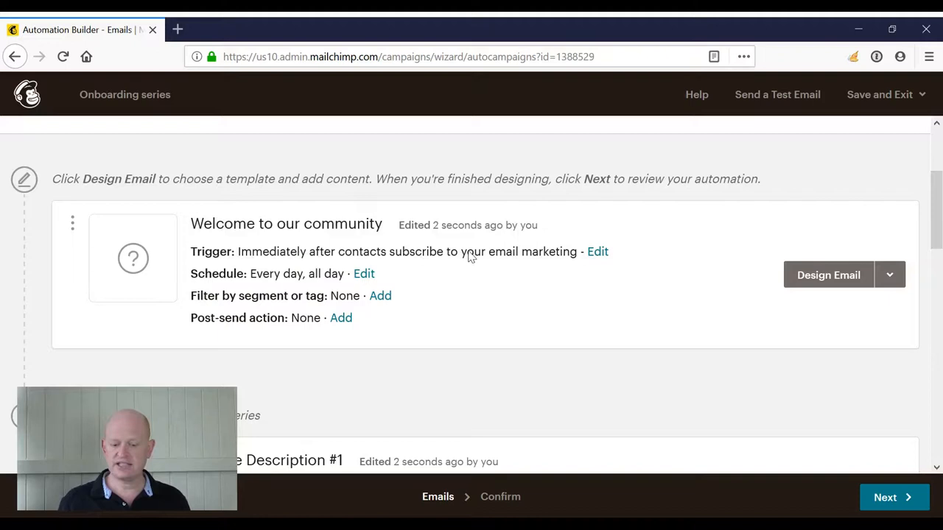
mouse_move(563, 258)
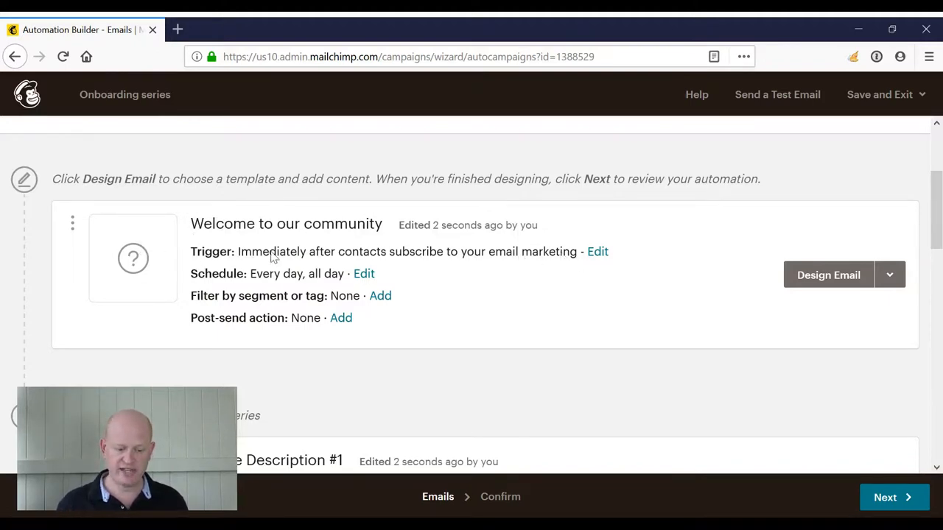
scroll("down", 3)
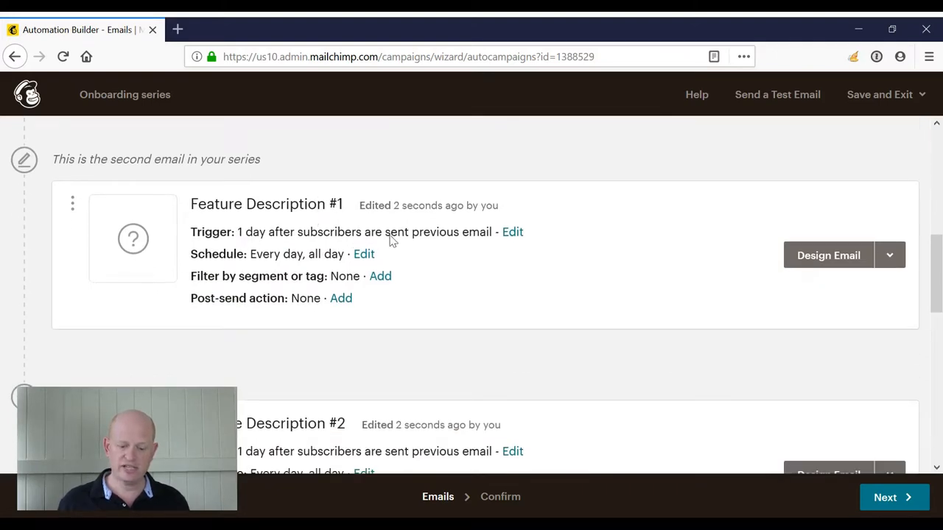
scroll("down", 3)
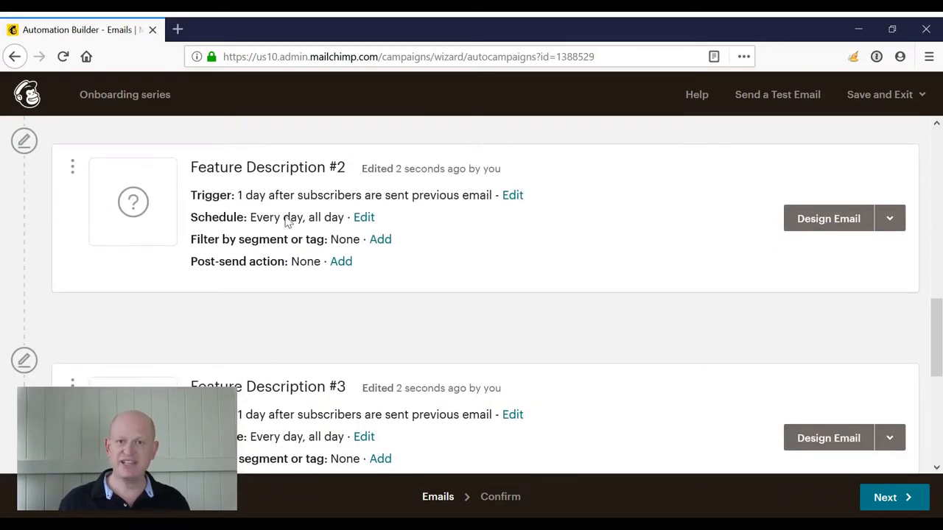
scroll("down", 3)
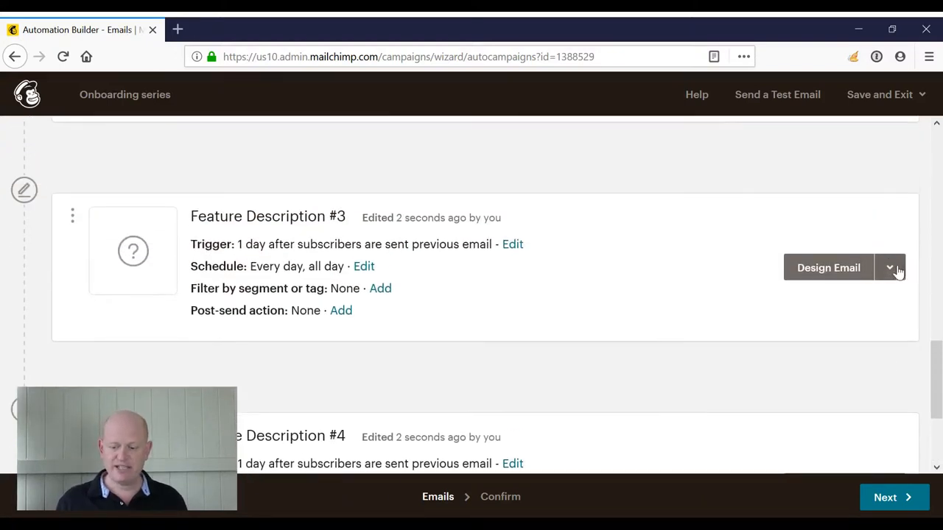
Delete the Feature Description #3 email, confirming with DELETE
left_click(890, 268)
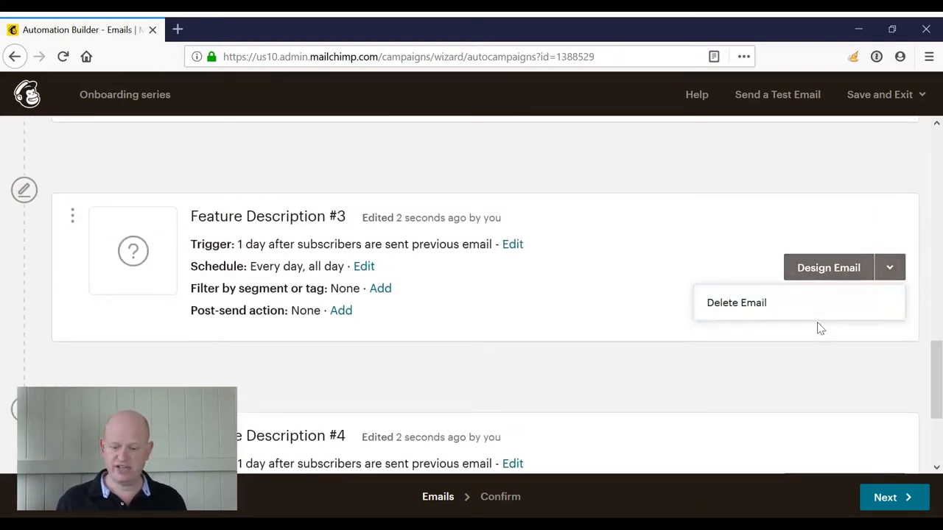
left_click(737, 302)
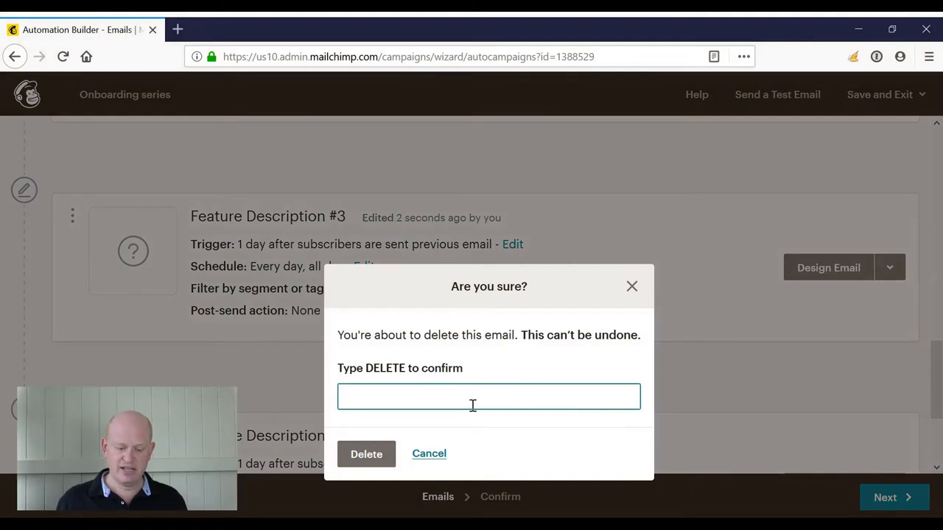
type("DELETE")
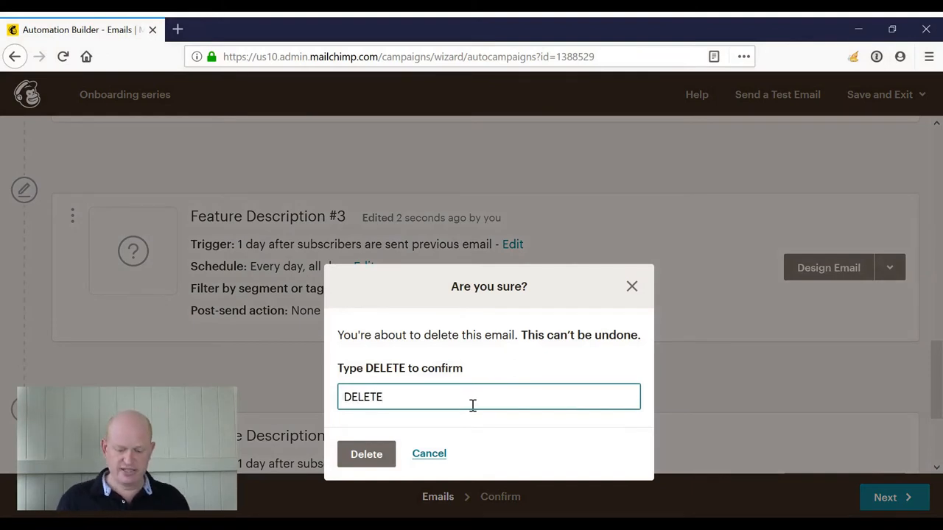
left_click(365, 454)
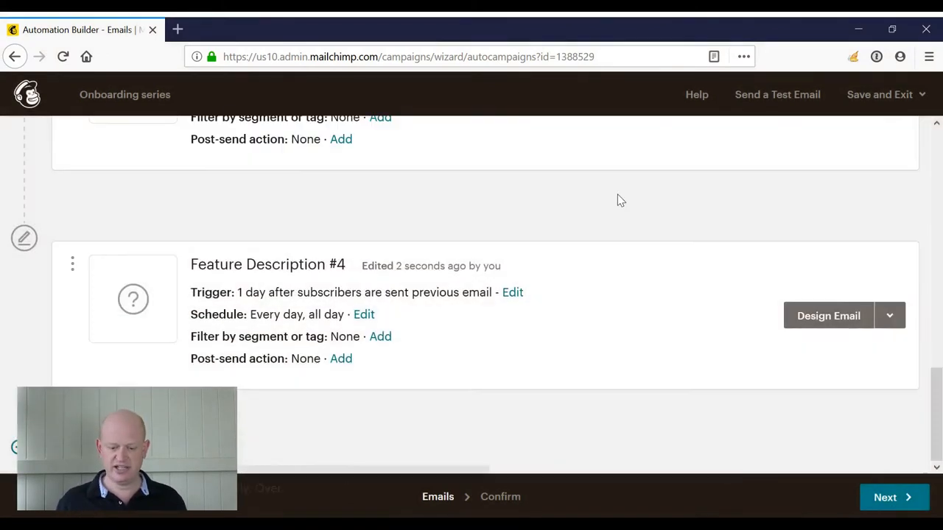
Begin deleting the Feature Description #4 email the same way
left_click(889, 315)
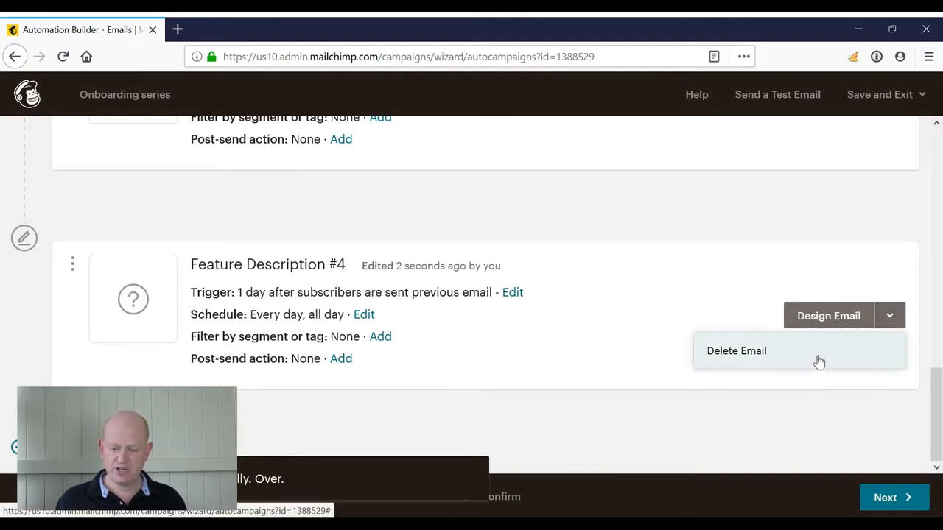
left_click(737, 350)
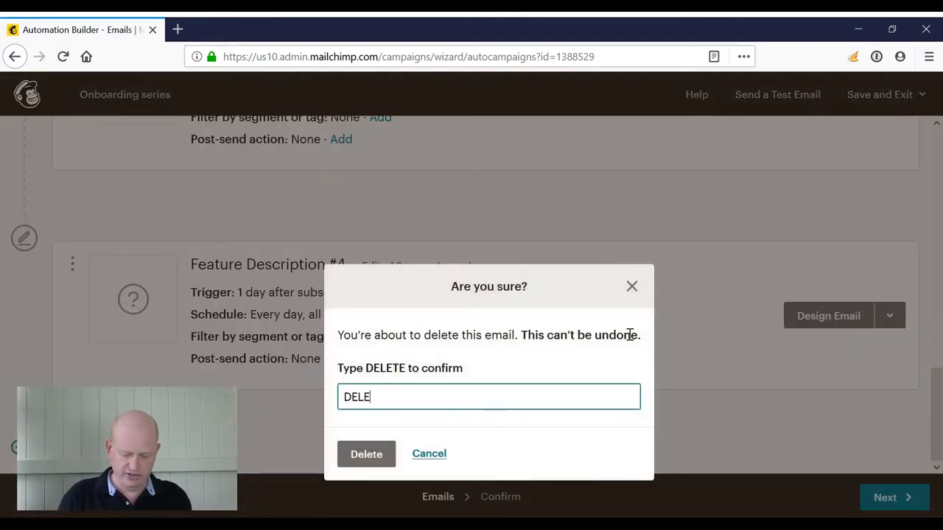
type("TE")
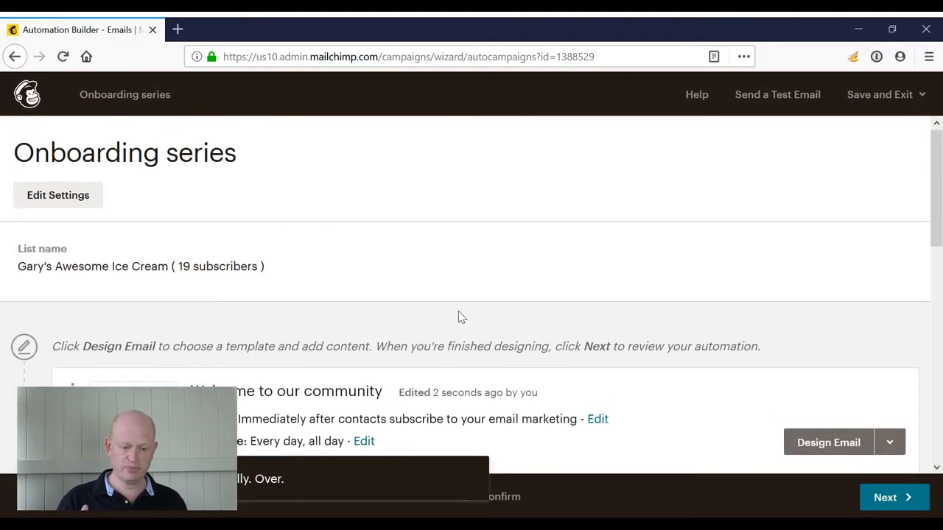
Review the three remaining emails and edit Feature Description #1's trigger
scroll("down", 3)
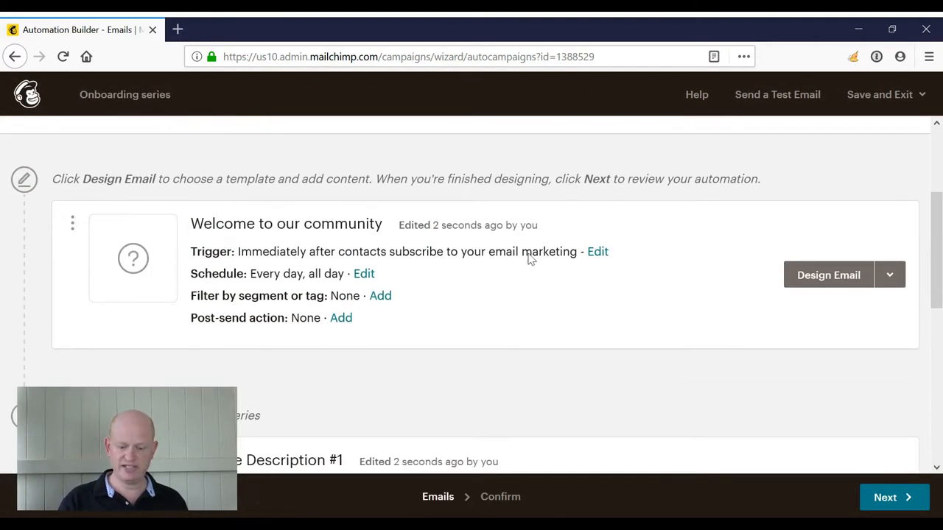
mouse_move(548, 260)
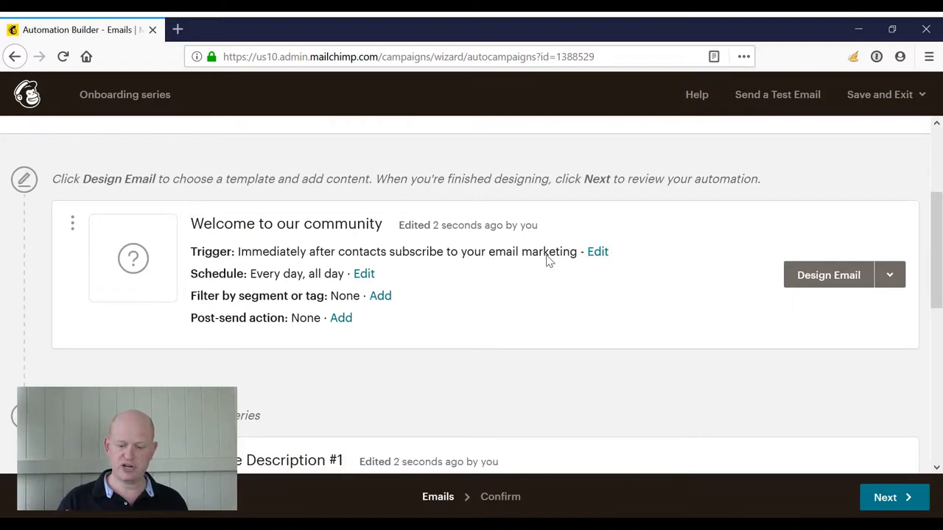
scroll("down", 3)
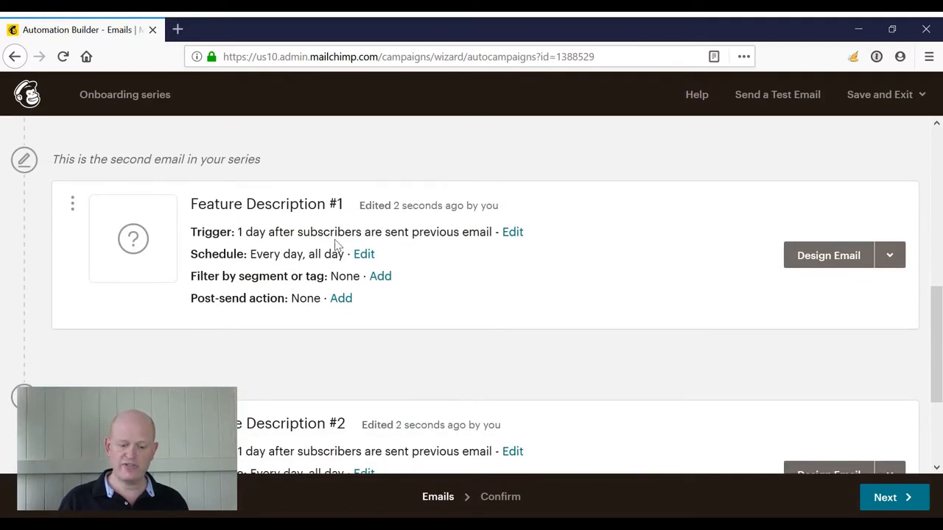
mouse_move(342, 233)
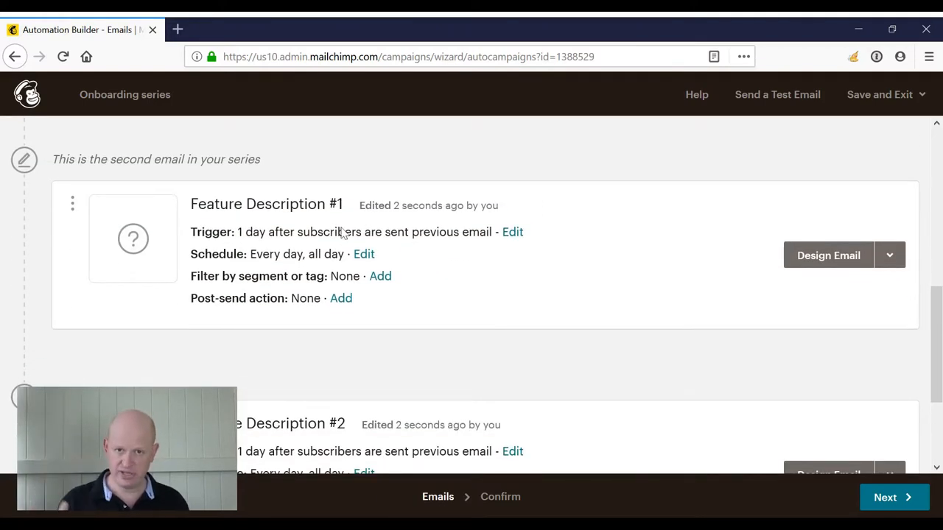
scroll("down", 3)
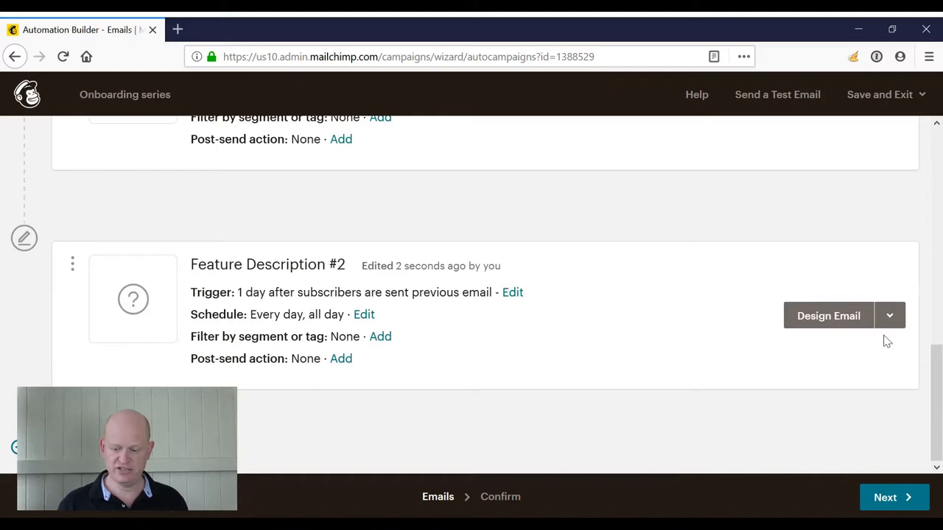
scroll("up", 3)
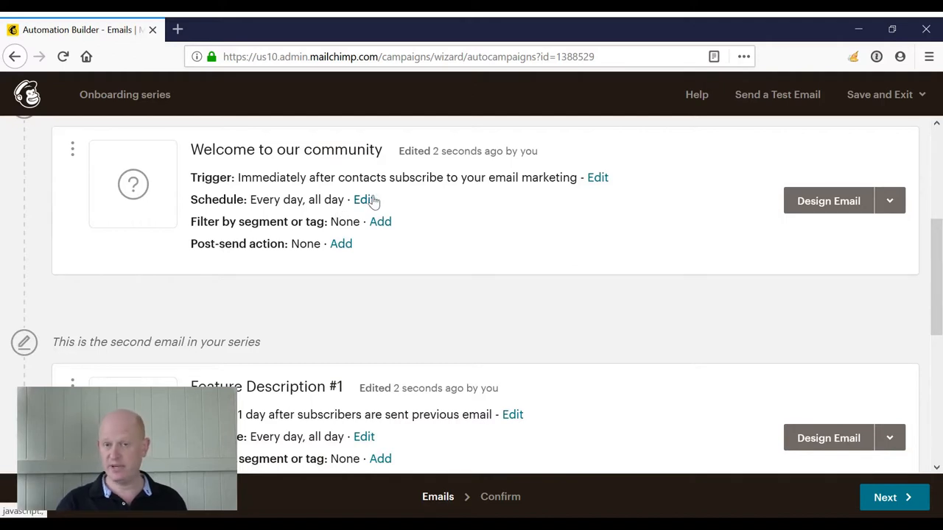
scroll("down", 3)
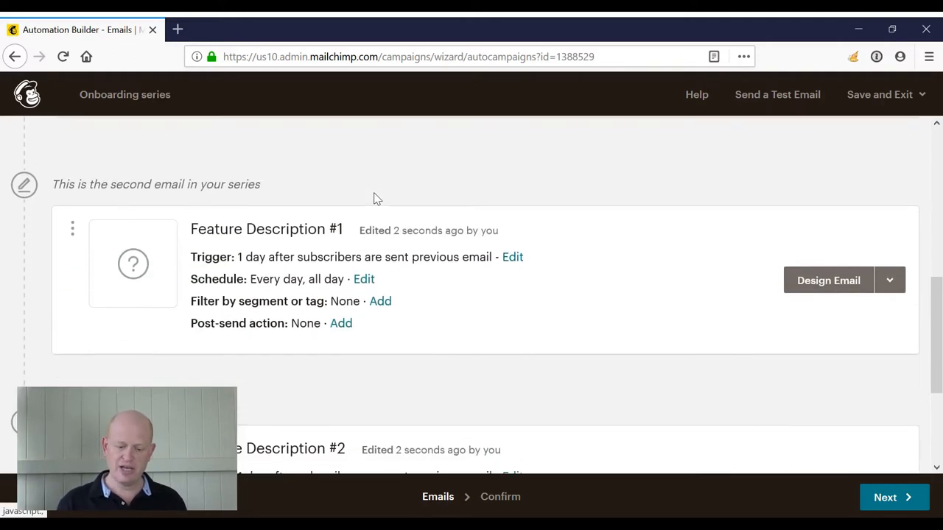
scroll("down", 3)
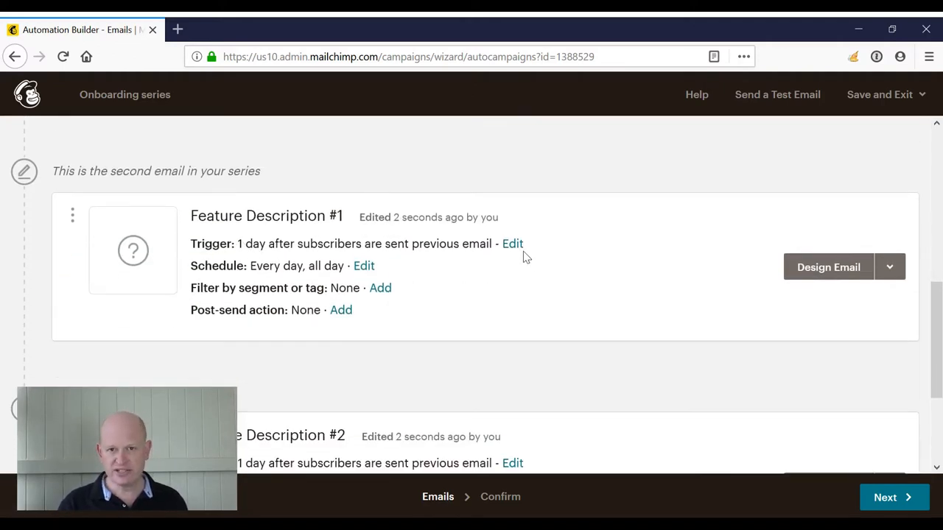
left_click(513, 244)
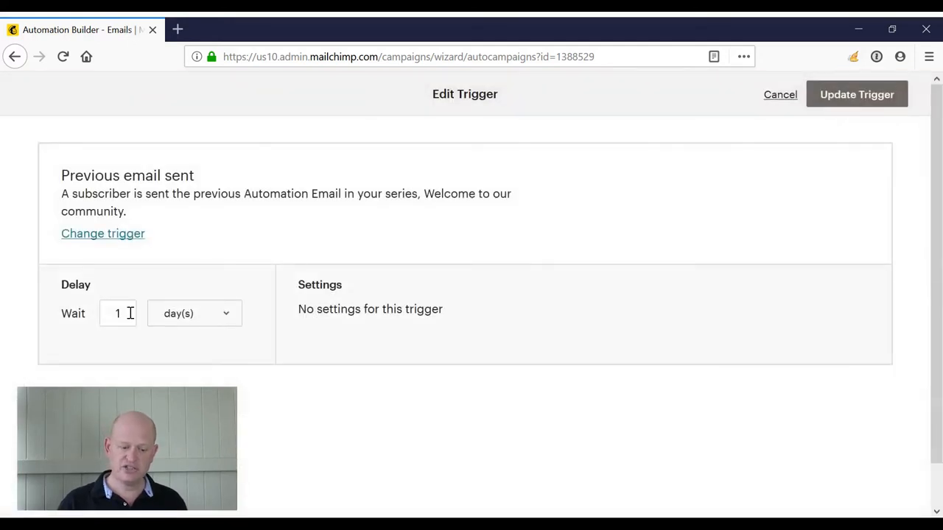
Set Feature Description #1 to wait 3 days after the previous email and update the trigger
type("3")
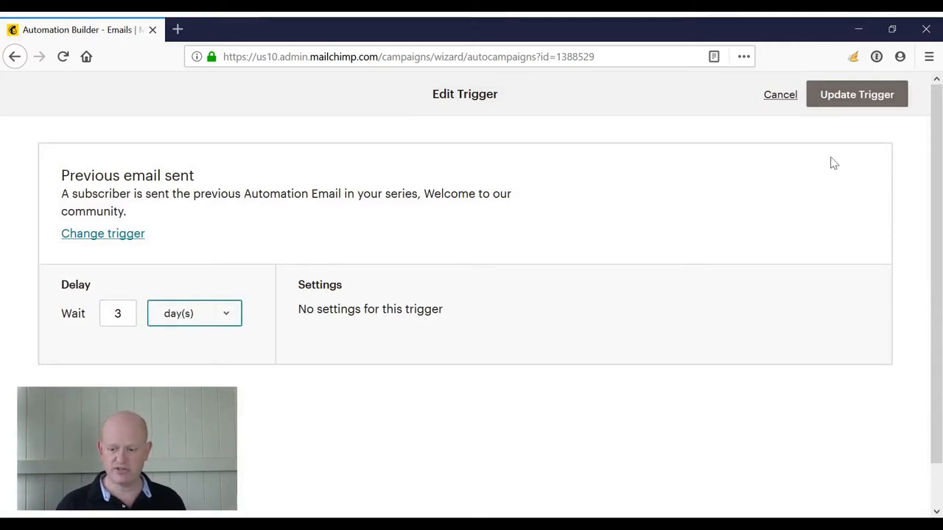
left_click(856, 95)
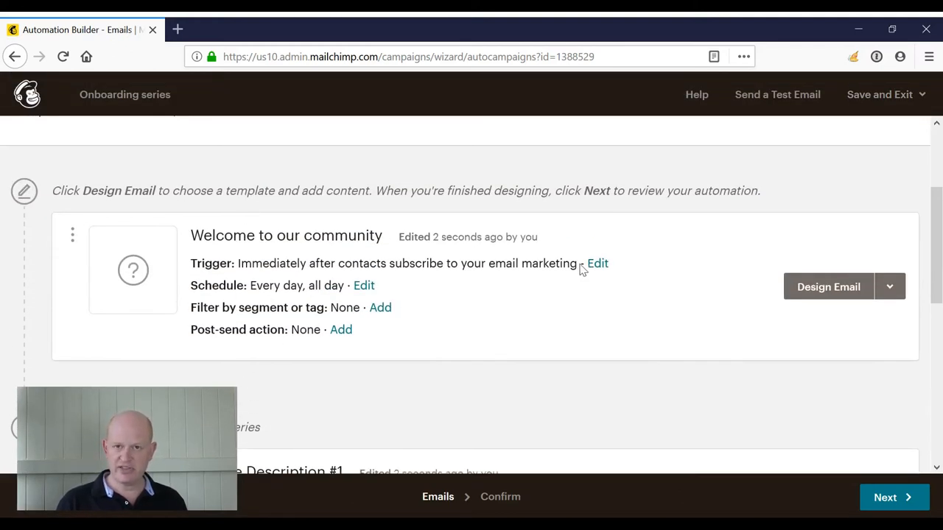
scroll("down", 3)
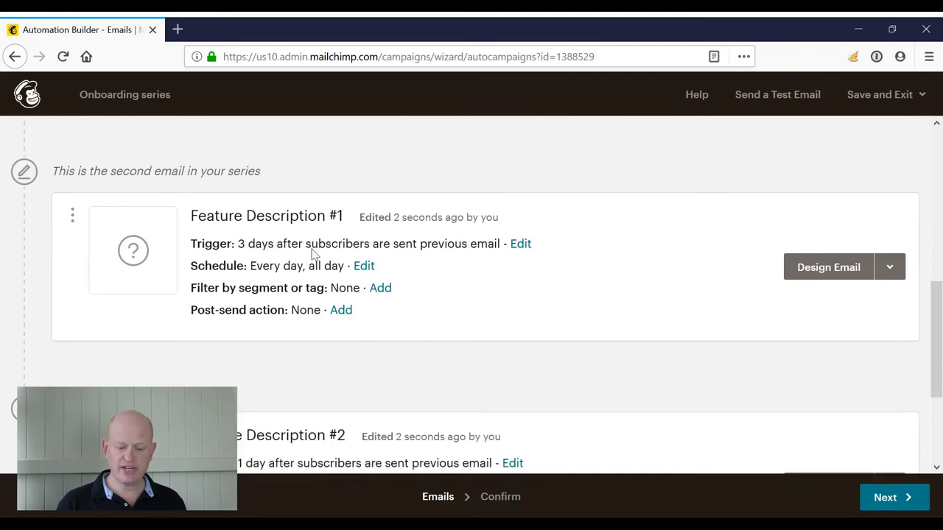
scroll("down", 3)
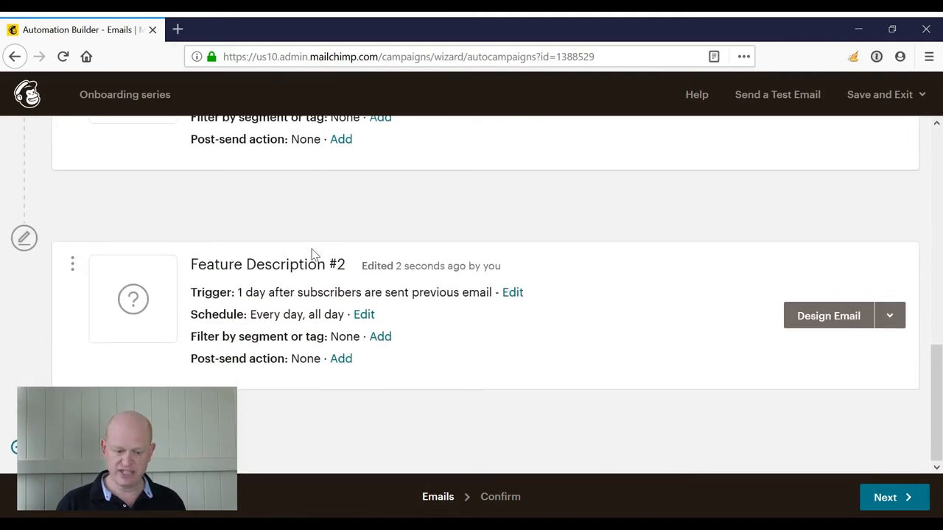
scroll("up", 3)
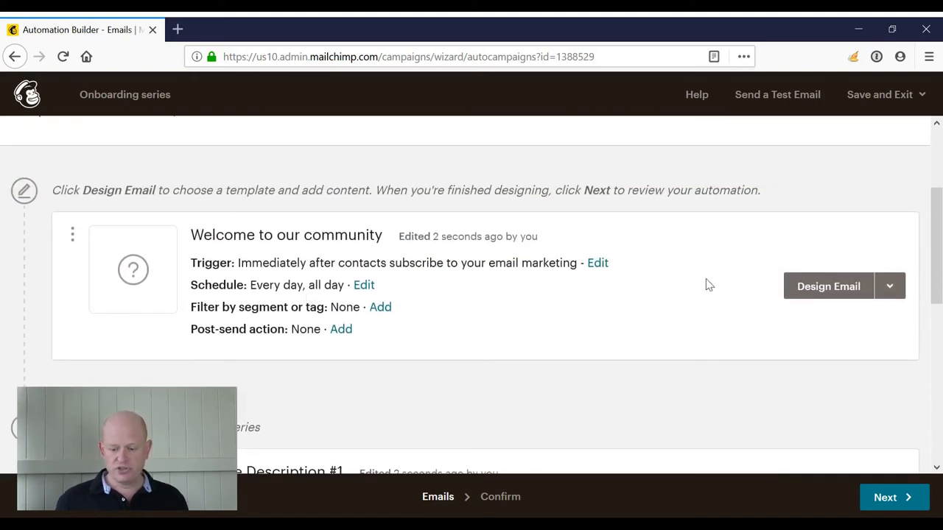
mouse_move(821, 295)
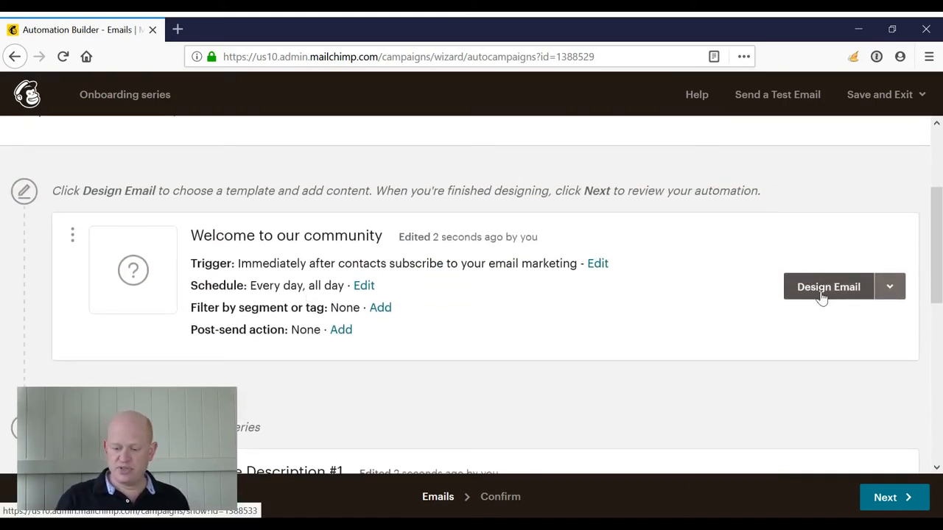
mouse_move(458, 280)
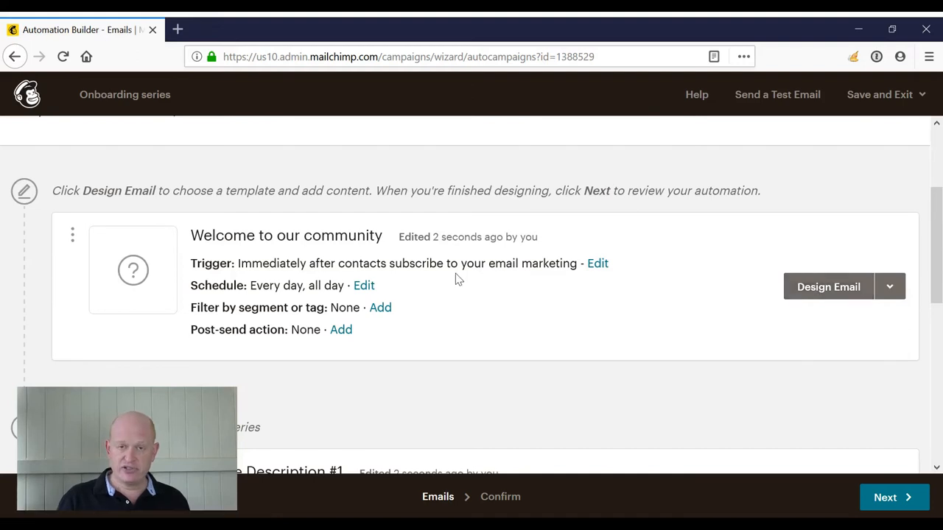
scroll("down", 3)
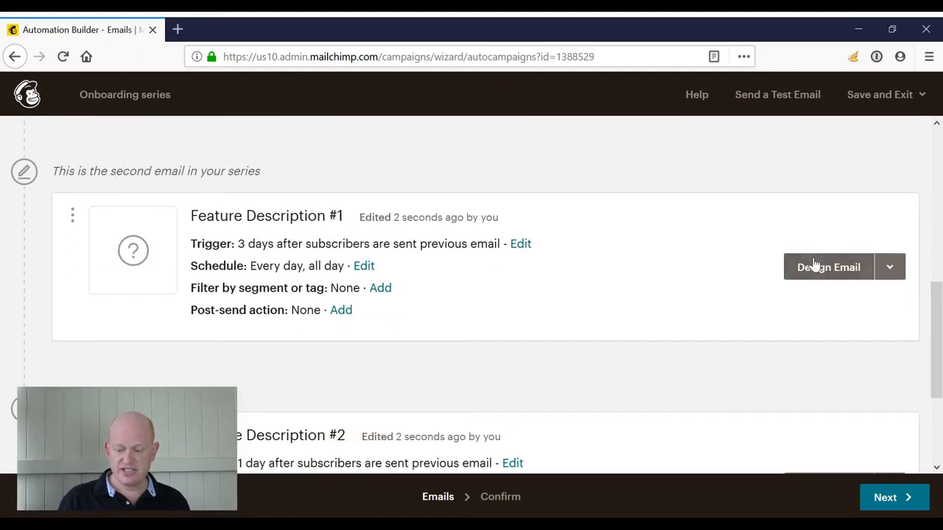
scroll("down", 3)
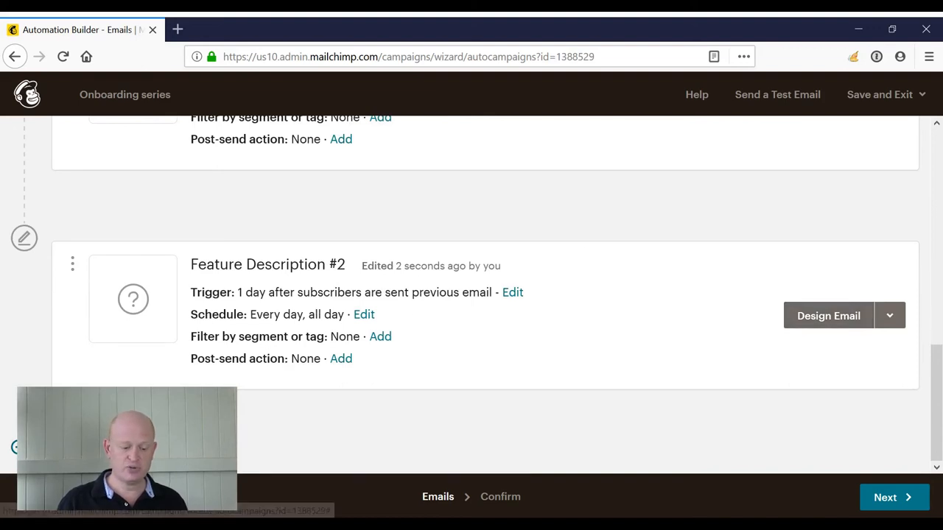
mouse_move(615, 239)
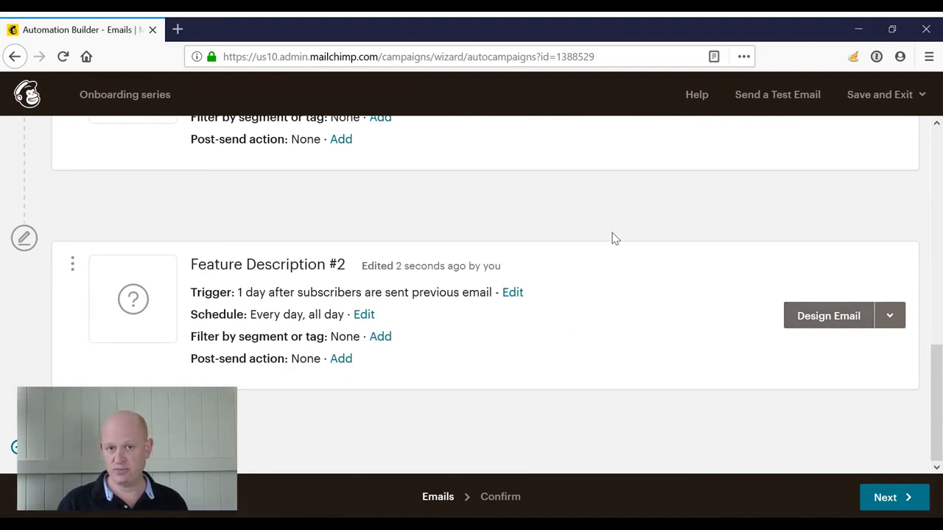